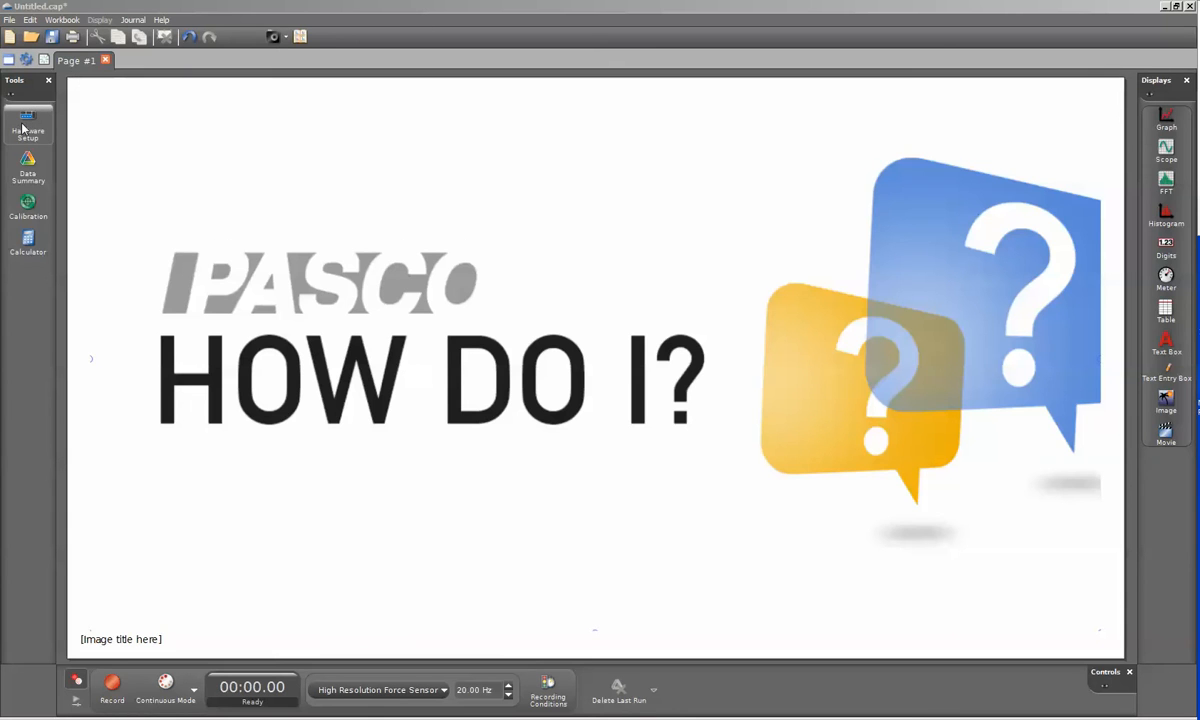
# - Open Hardware Setup to show the AirLink with the High Resolution Force Sensor
pyautogui.click(27, 122)
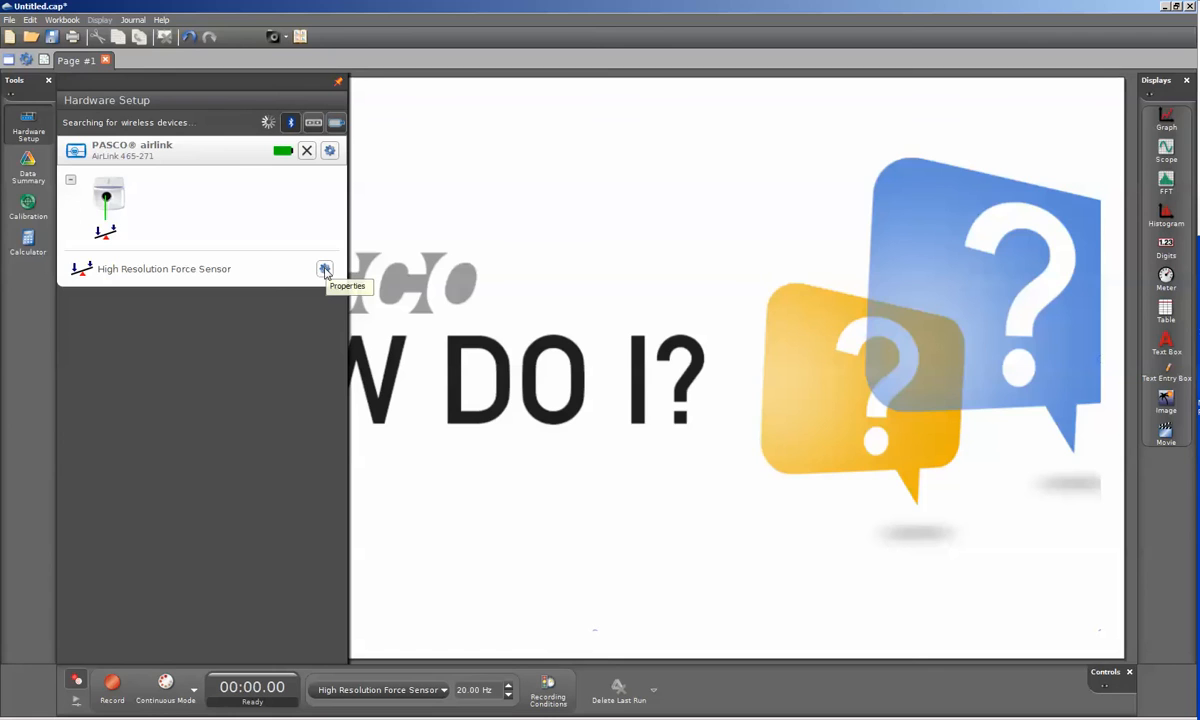
# - Enable Change Sign in the force sensor's properties and confirm
pyautogui.click(325, 270)
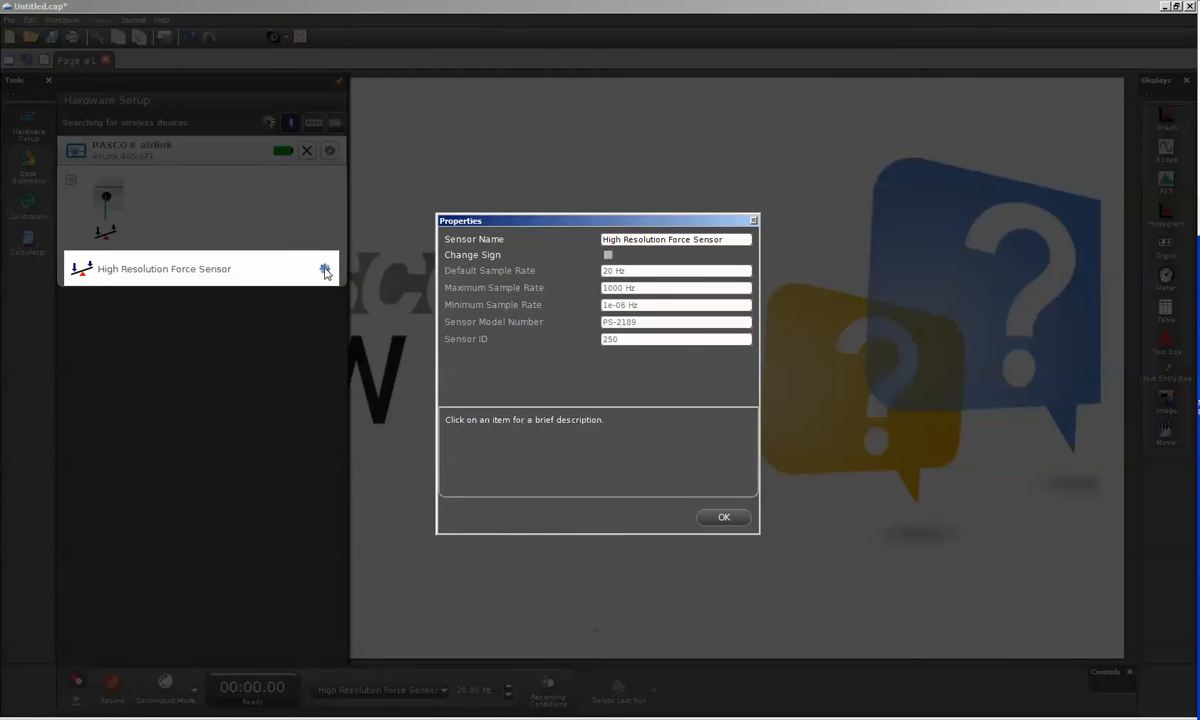
pyautogui.moveTo(568, 266)
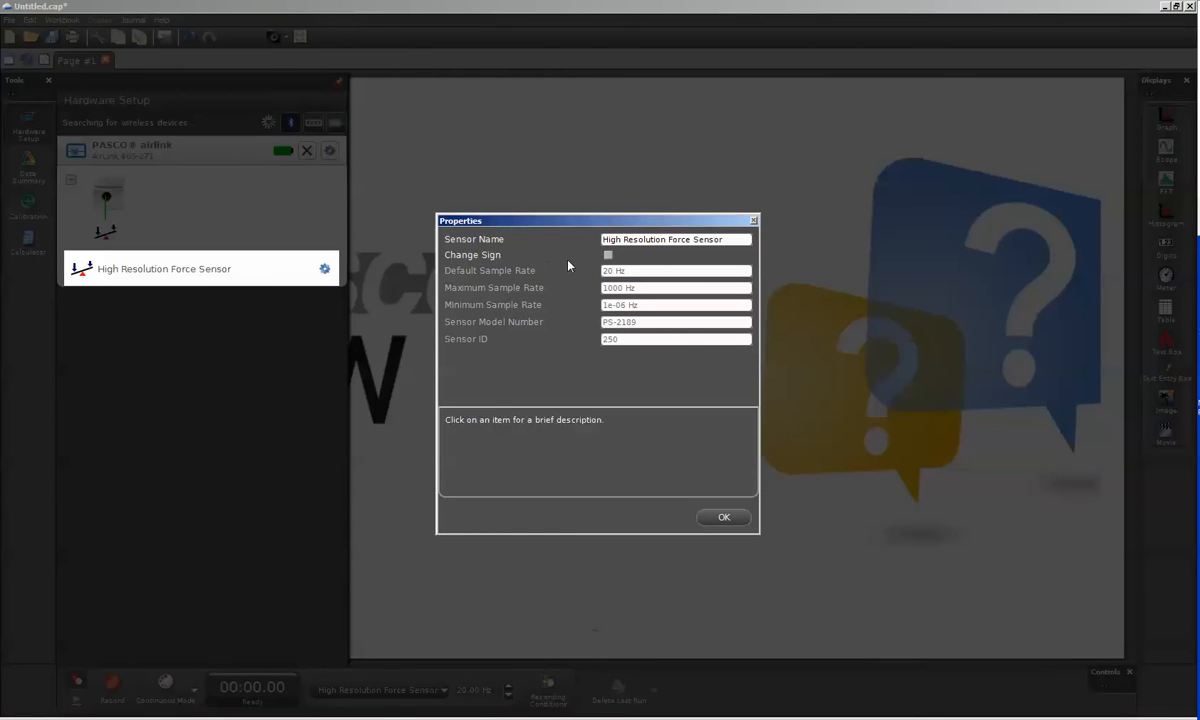
pyautogui.click(608, 255)
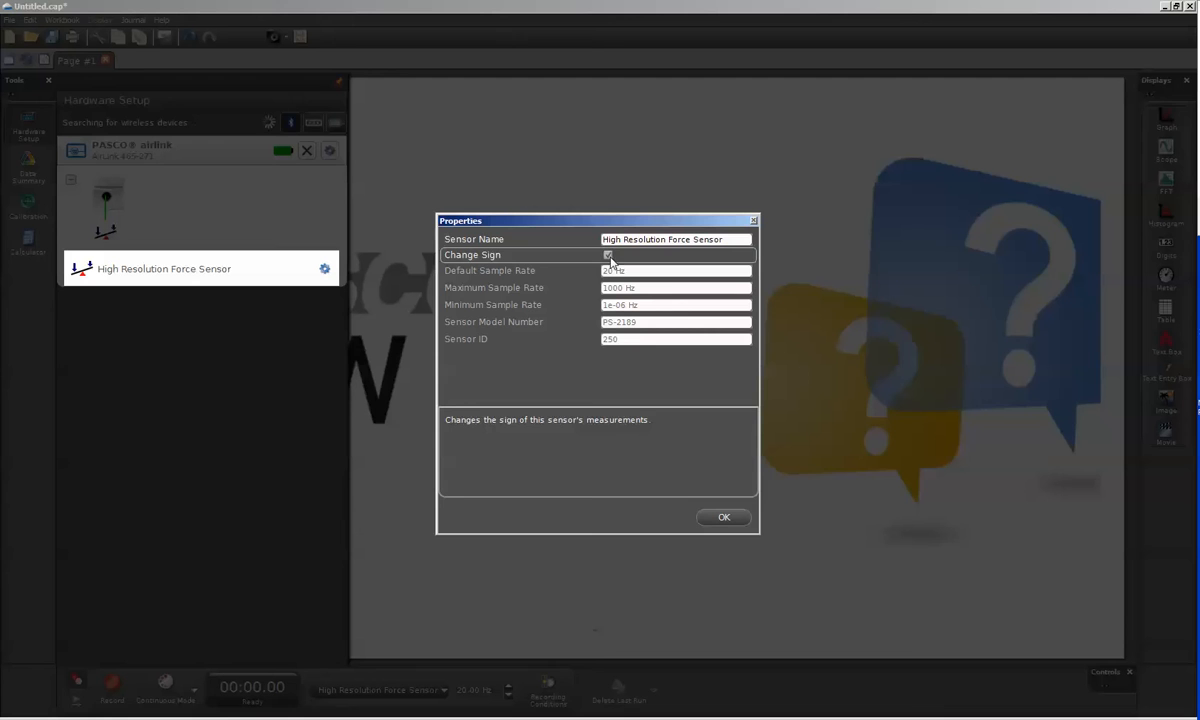
pyautogui.click(723, 517)
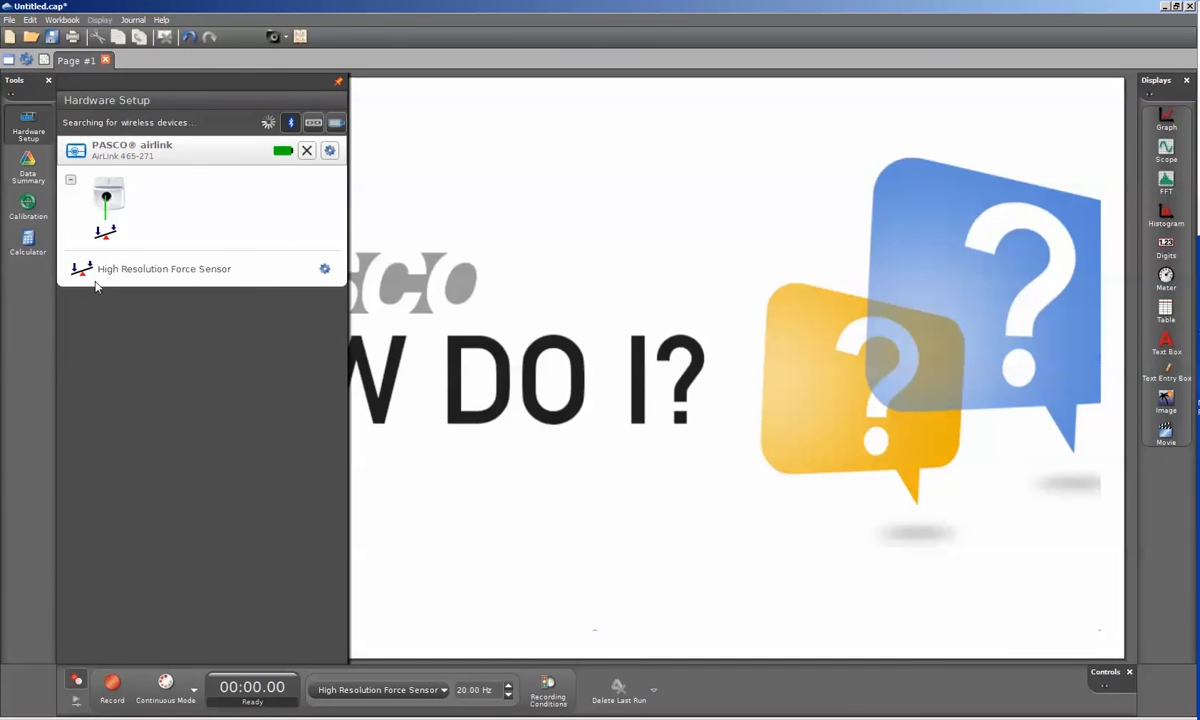
# - Start a Force calibration for the High Resolution Force Sensor and advance to calibration types
pyautogui.click(28, 205)
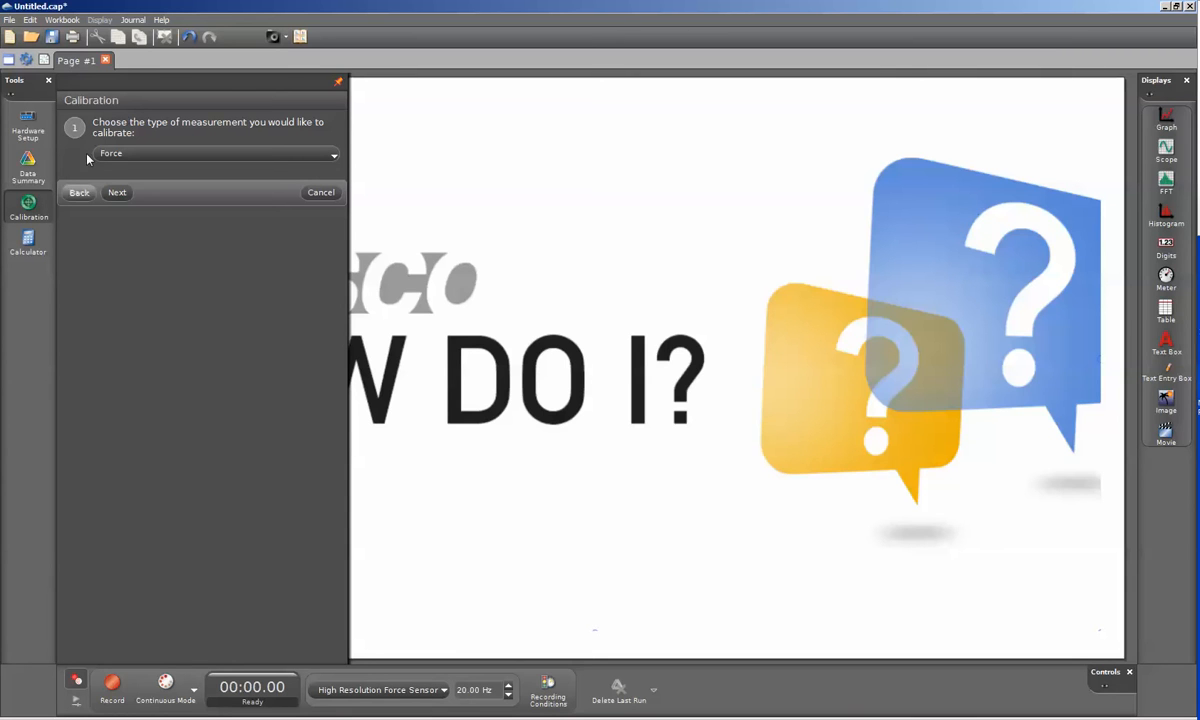
pyautogui.moveTo(100, 141)
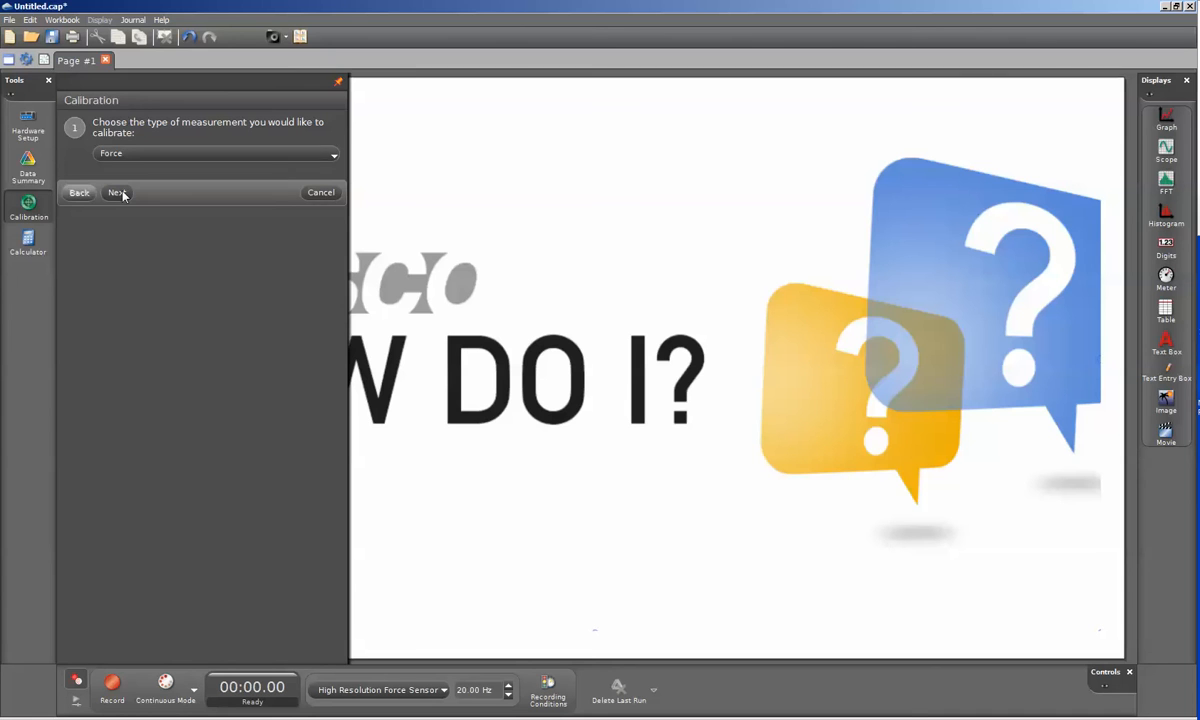
pyautogui.click(116, 192)
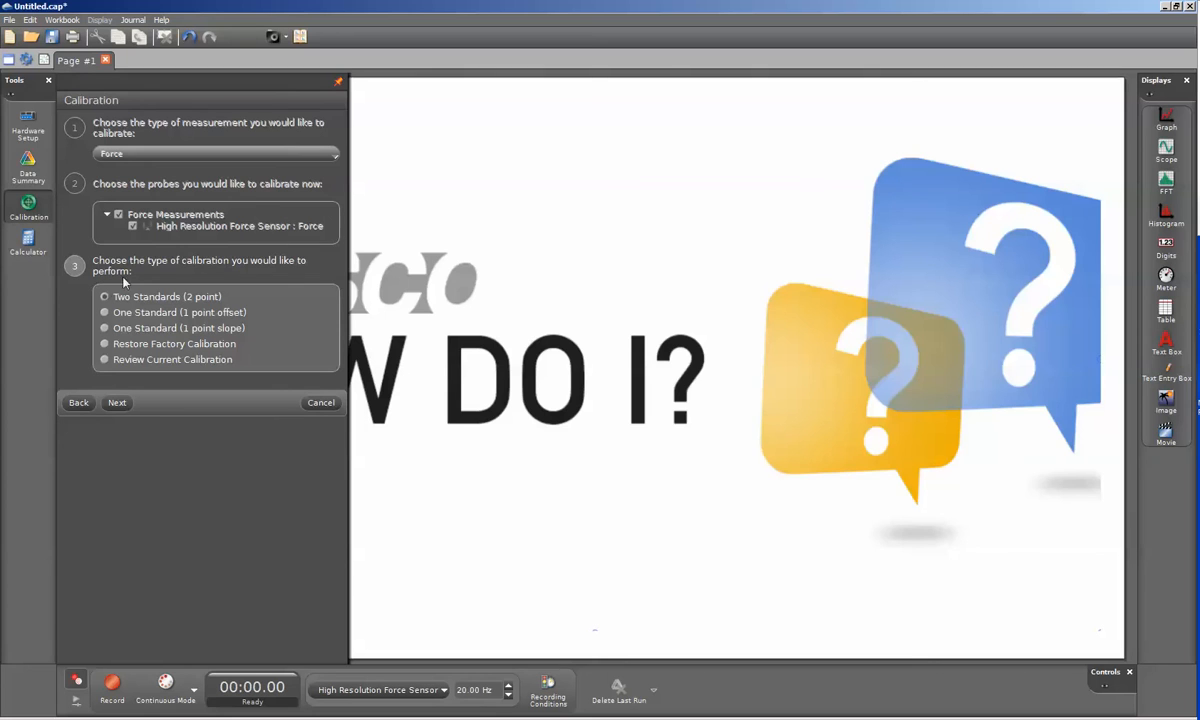
pyautogui.moveTo(142, 290)
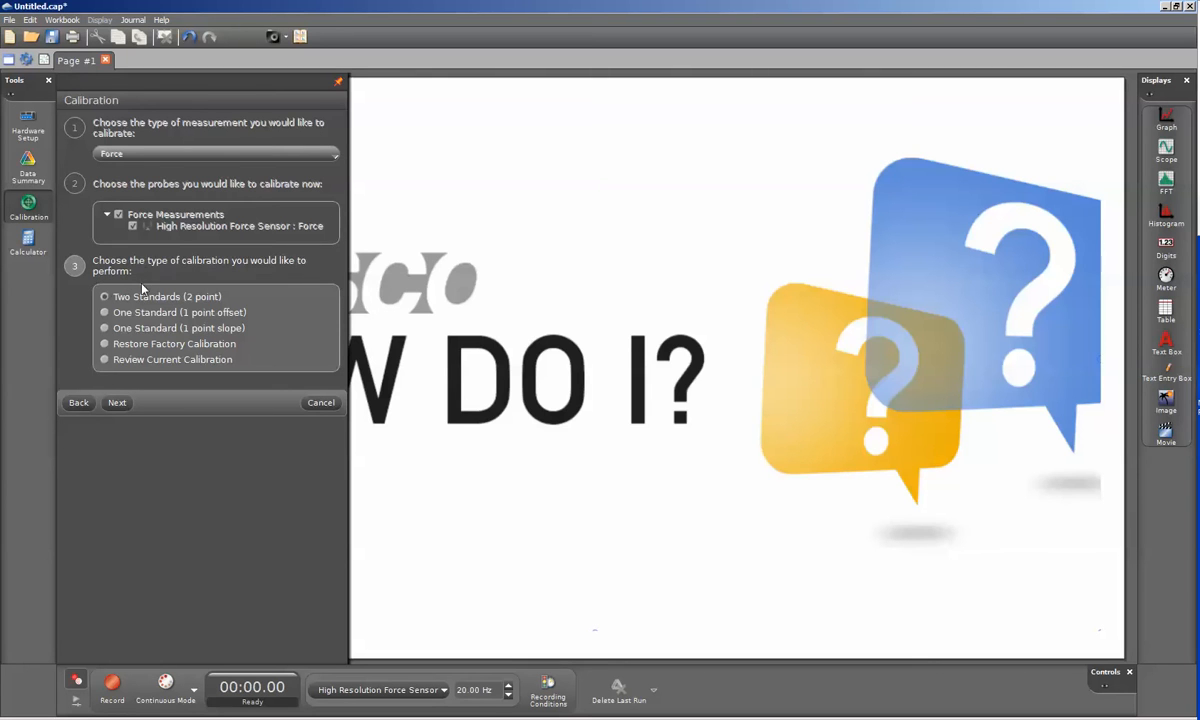
pyautogui.moveTo(230, 297)
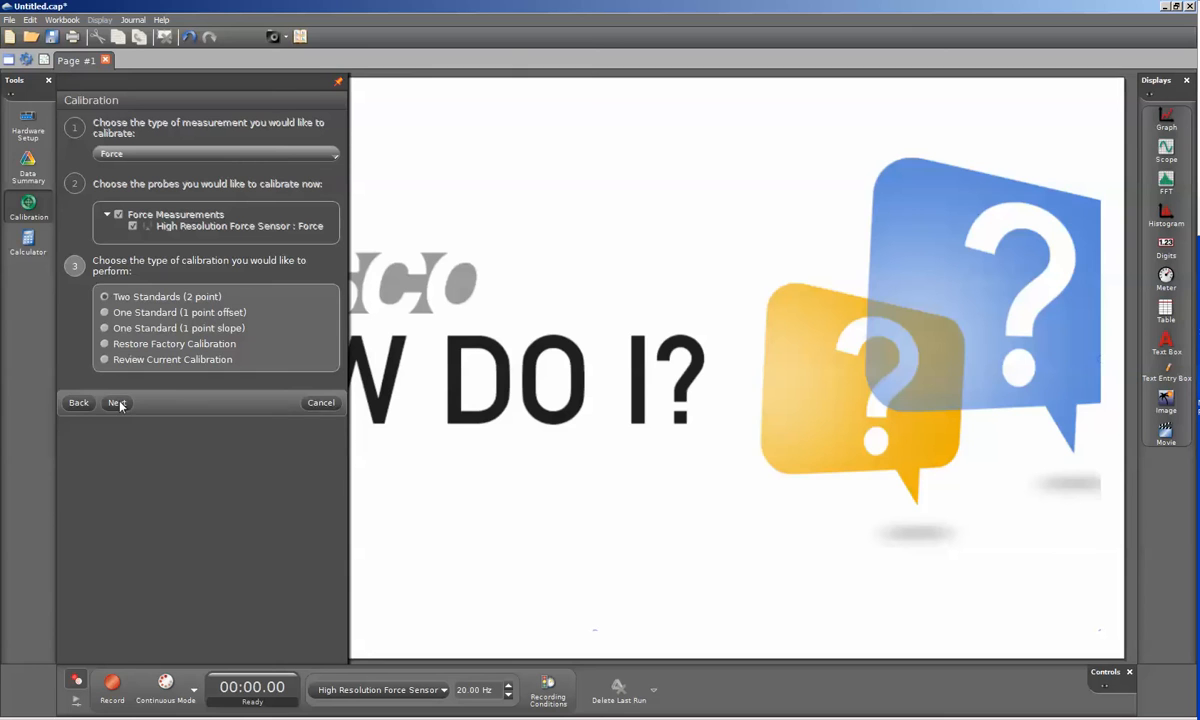
# - Proceed with Two Standards (2 point) calibration to the first point at 0.00 N
pyautogui.click(117, 403)
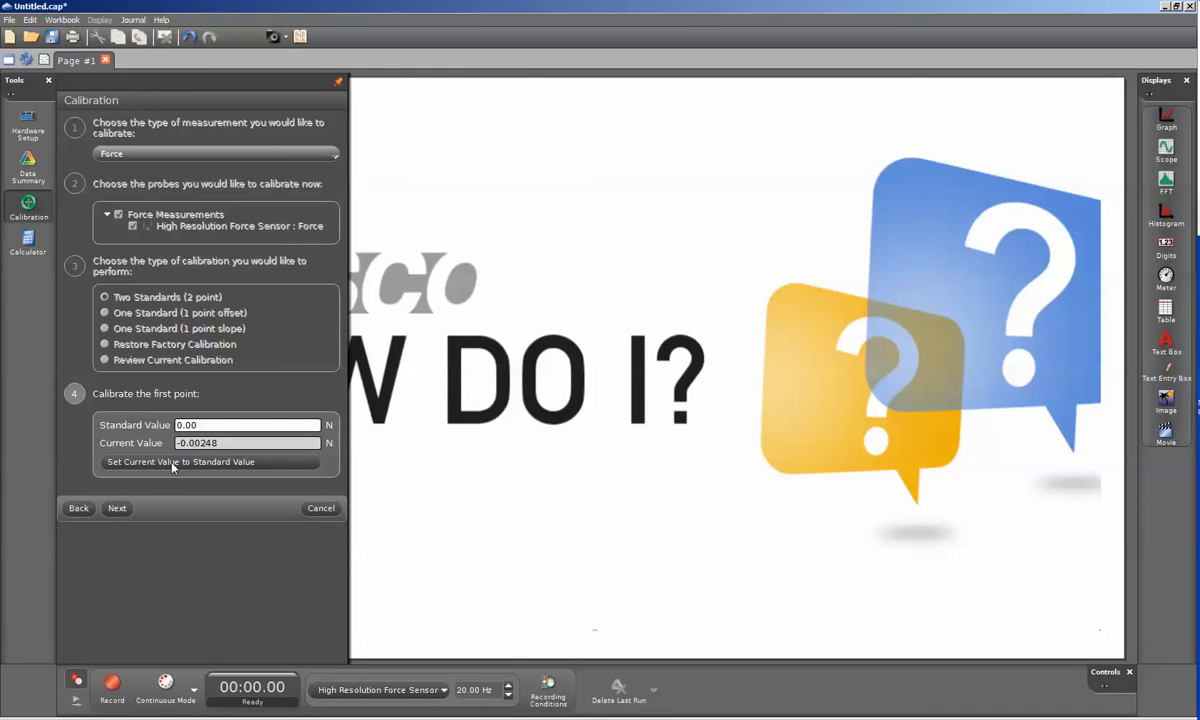
# - Record the first calibration point and edit the second point's standard value to 2.482 N
pyautogui.click(180, 462)
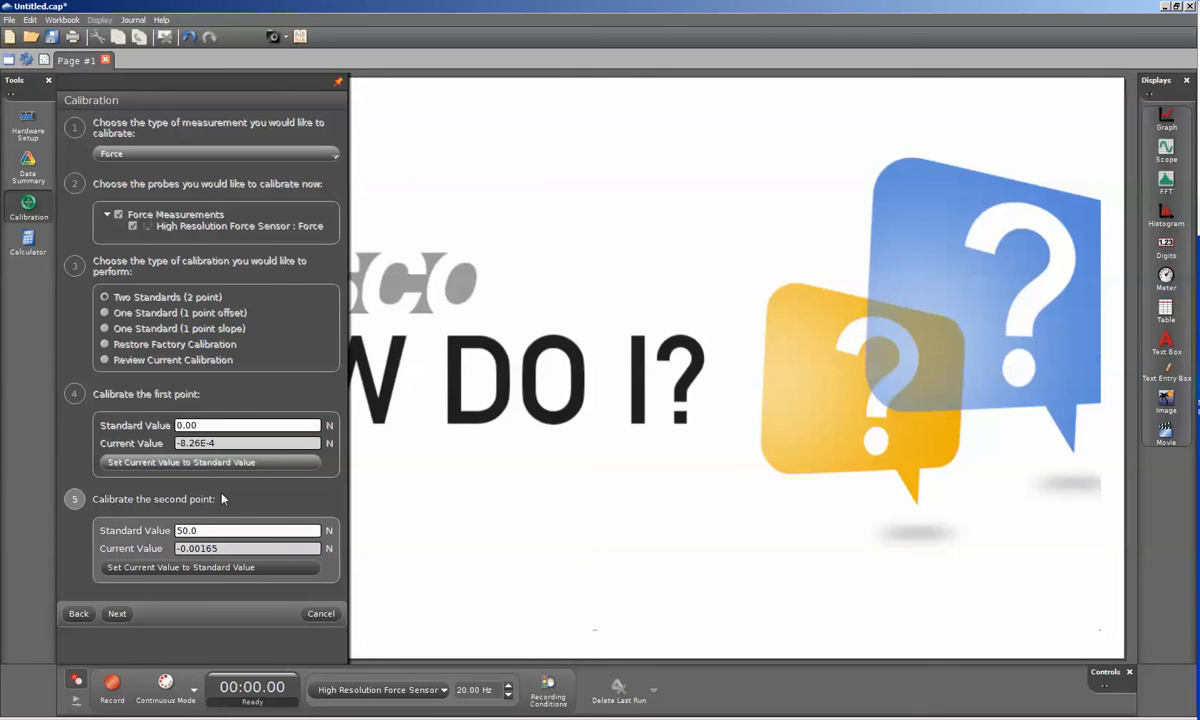
pyautogui.moveTo(268, 499)
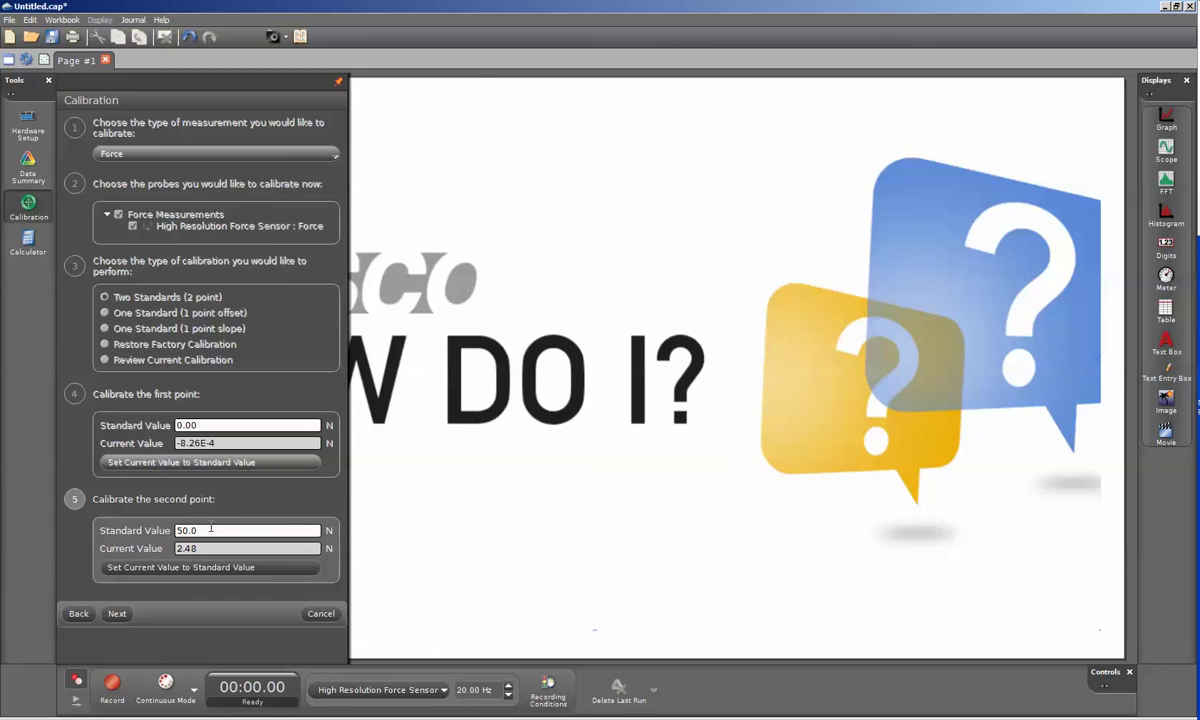
pyautogui.click(200, 530)
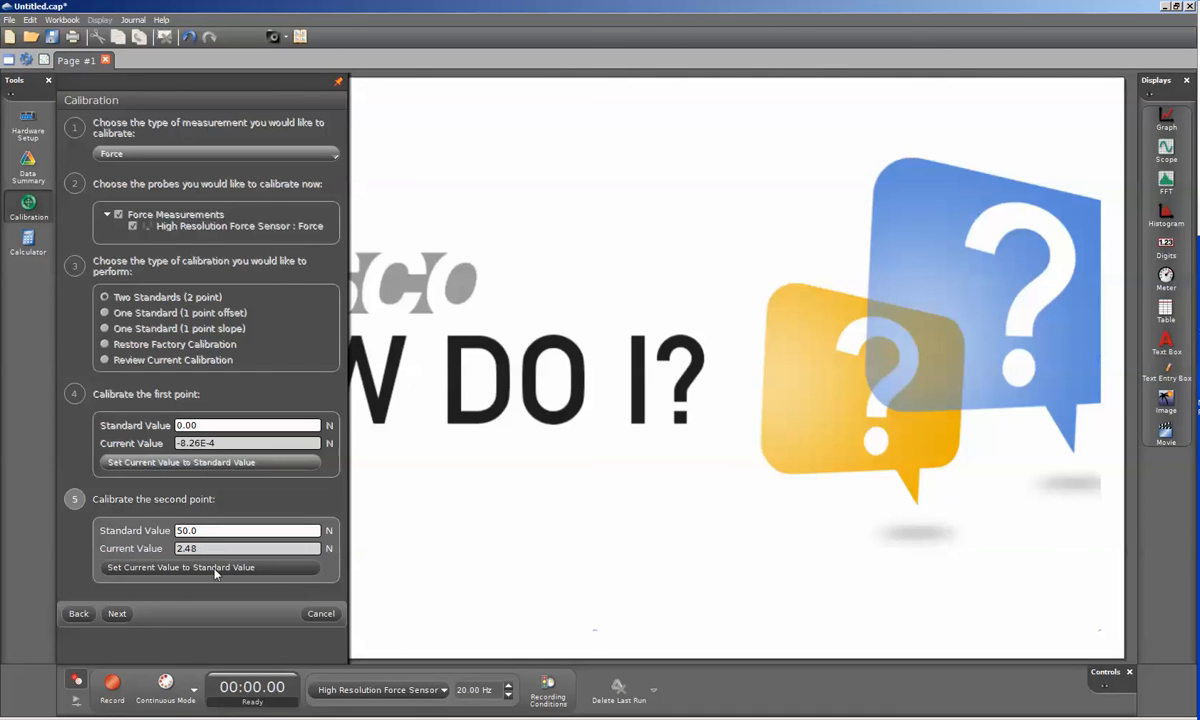
pyautogui.moveTo(163, 575)
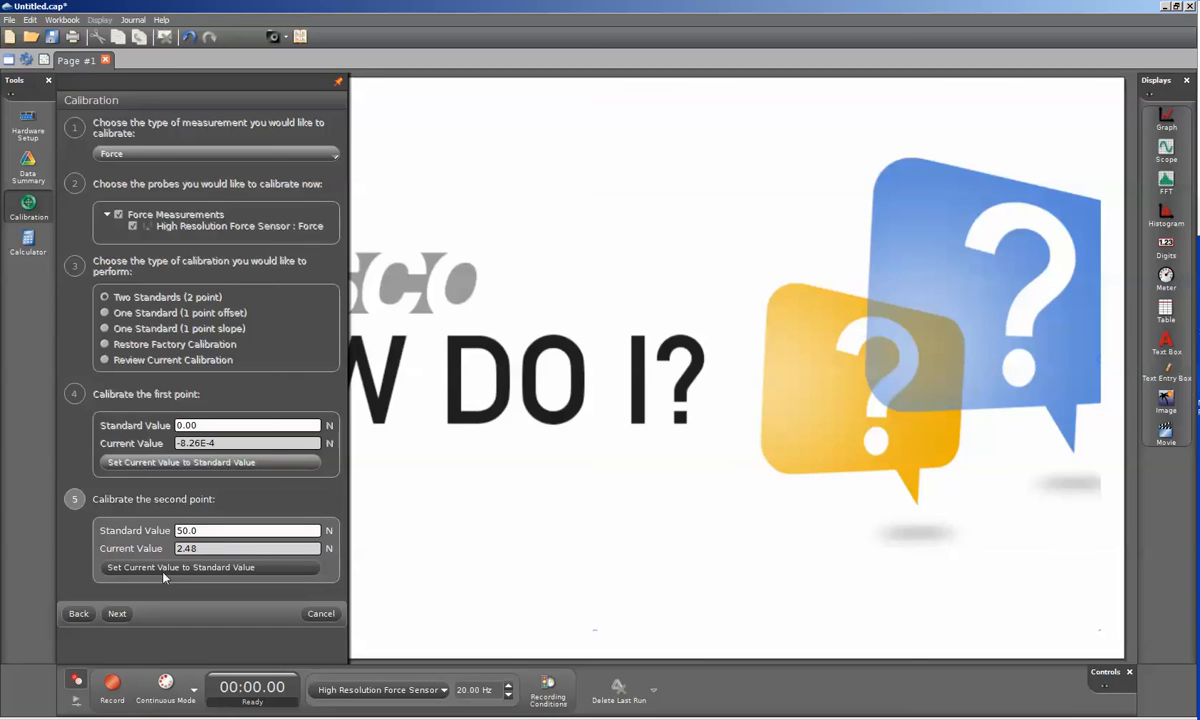
pyautogui.moveTo(164, 553)
pyautogui.write('2.482')
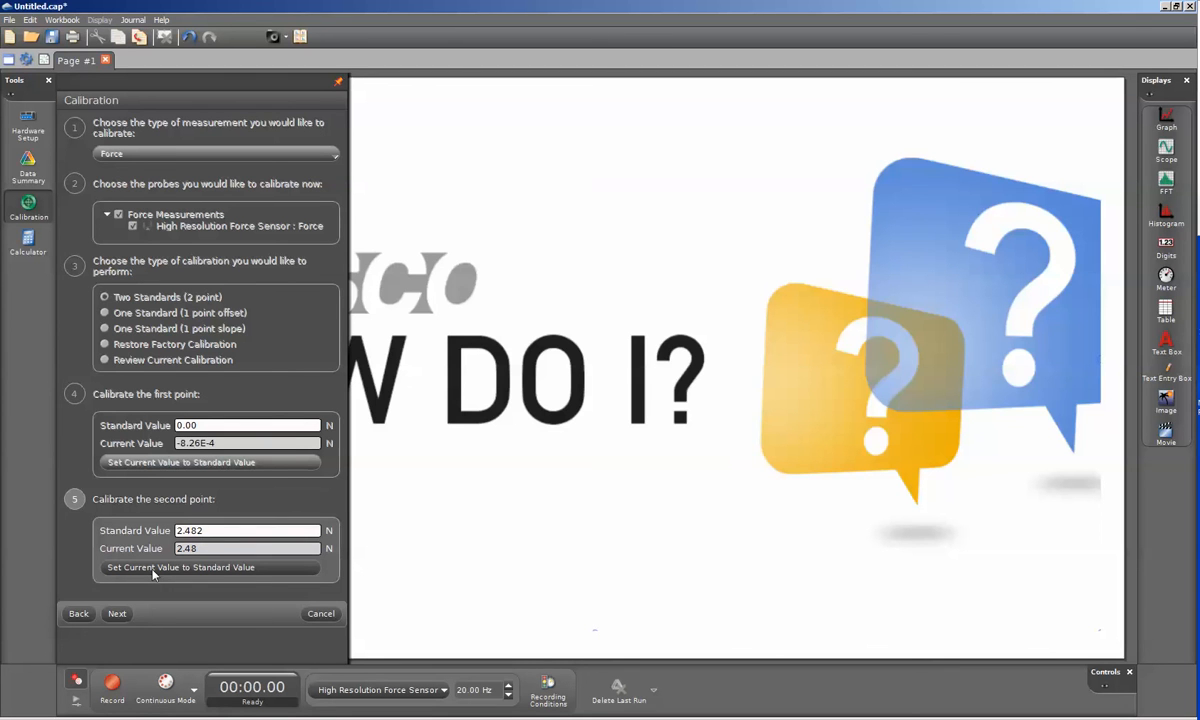
# - Record the second calibration point, review, and accept with Finish
pyautogui.click(110, 612)
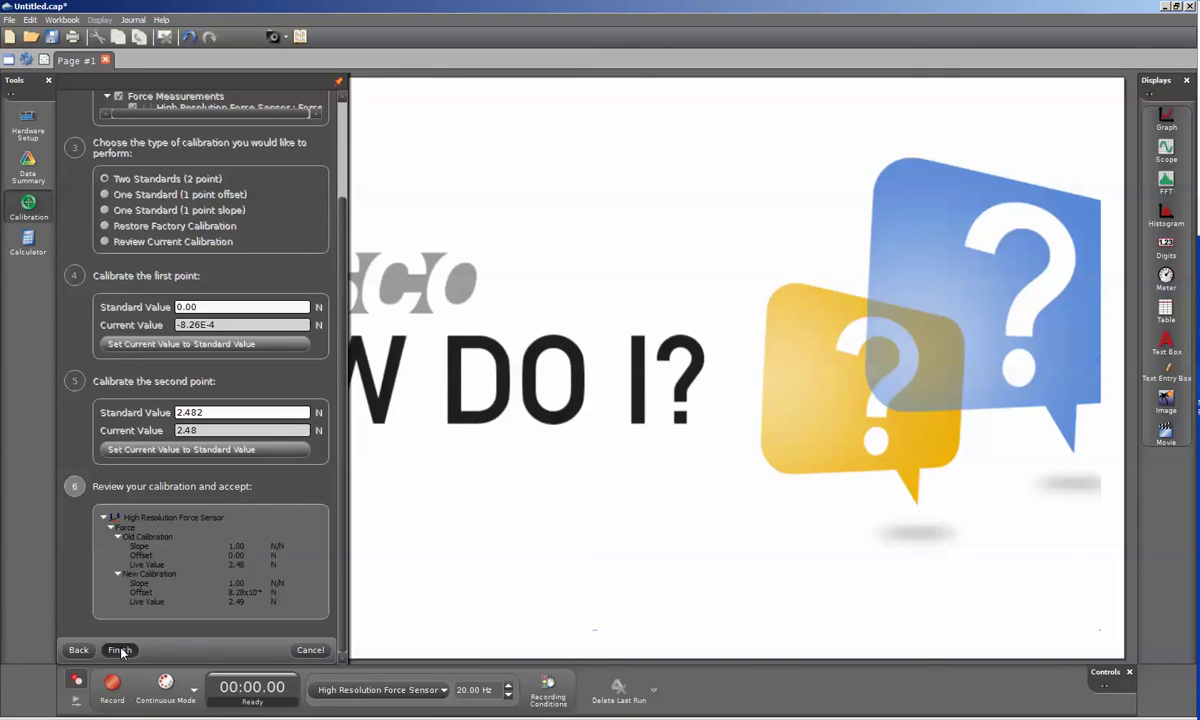
pyautogui.click(122, 650)
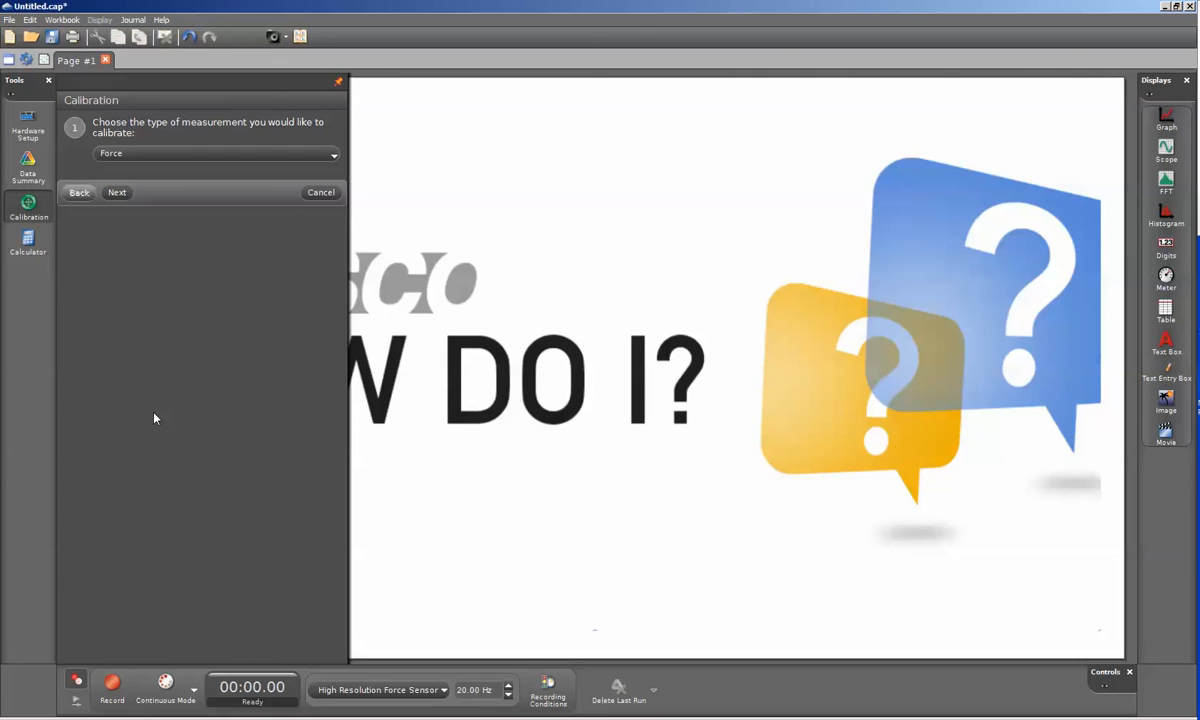